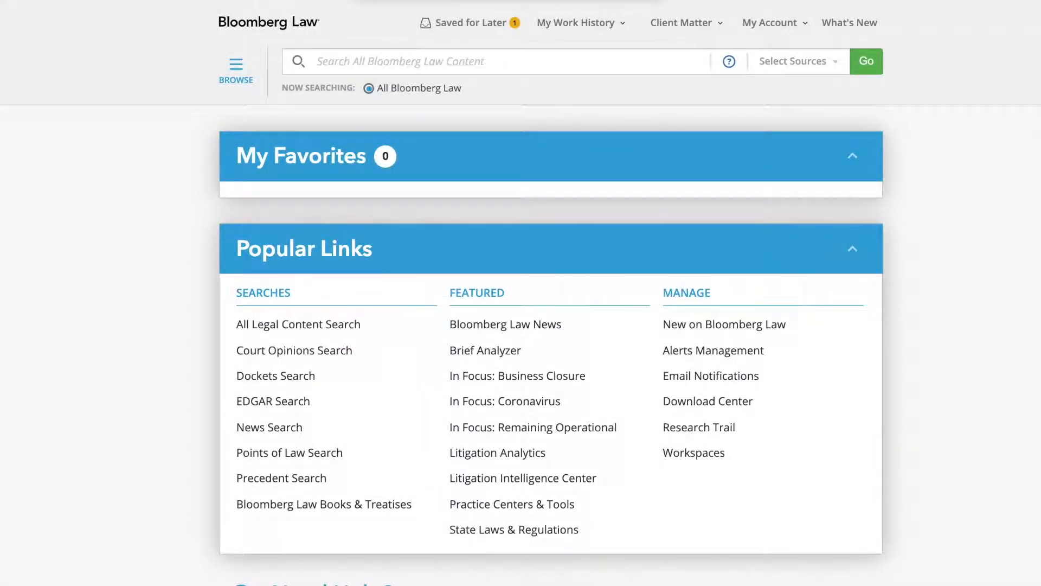
{"action": "mouse_move", "coordinate": [588, 102]}
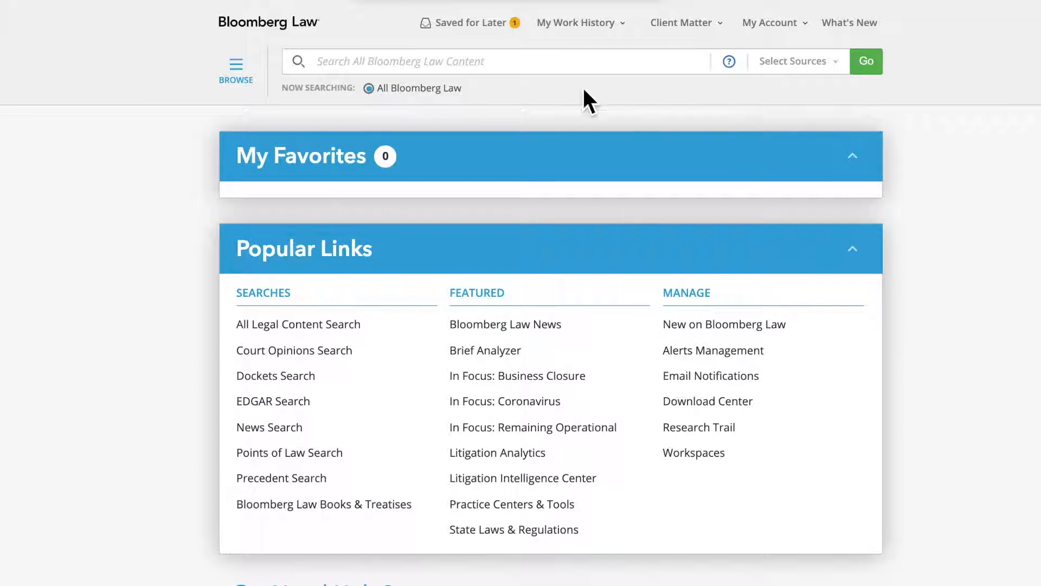
Search Bloomberg Law for 'Precedent Search' to reach the Transactional Precedent Search form.
{"action": "left_click", "coordinate": [424, 61]}
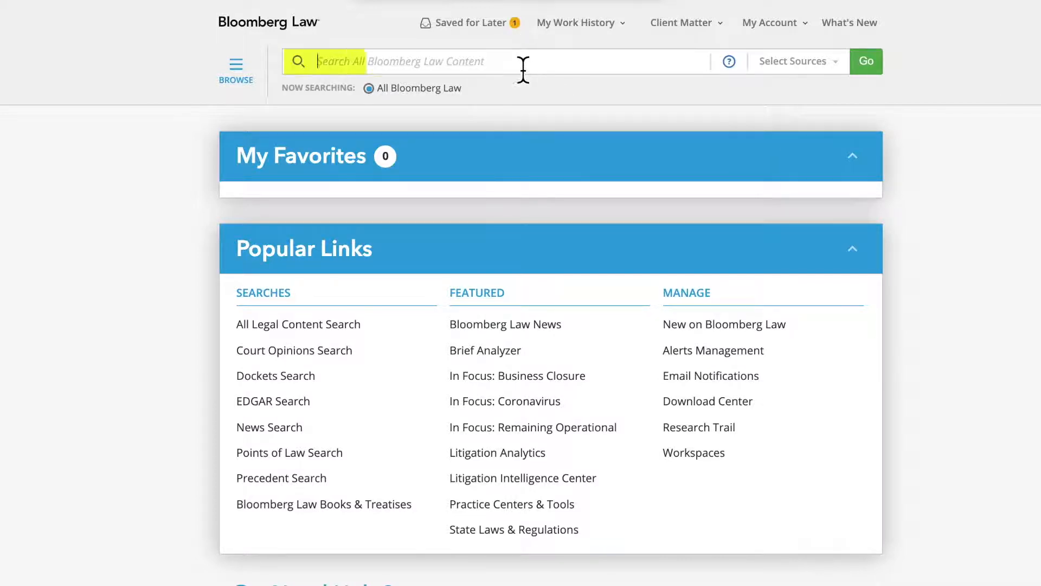
{"action": "type", "text": "PRECEDENT SEARCH"}
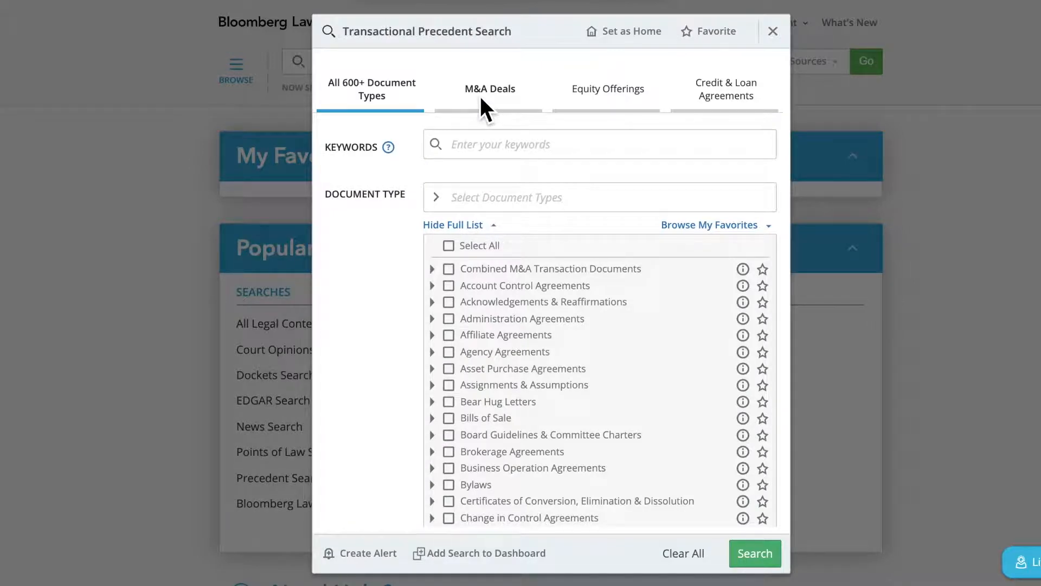
Leave the form and go to the Transactional Intelligence Center via Browse.
{"action": "left_click", "coordinate": [772, 30]}
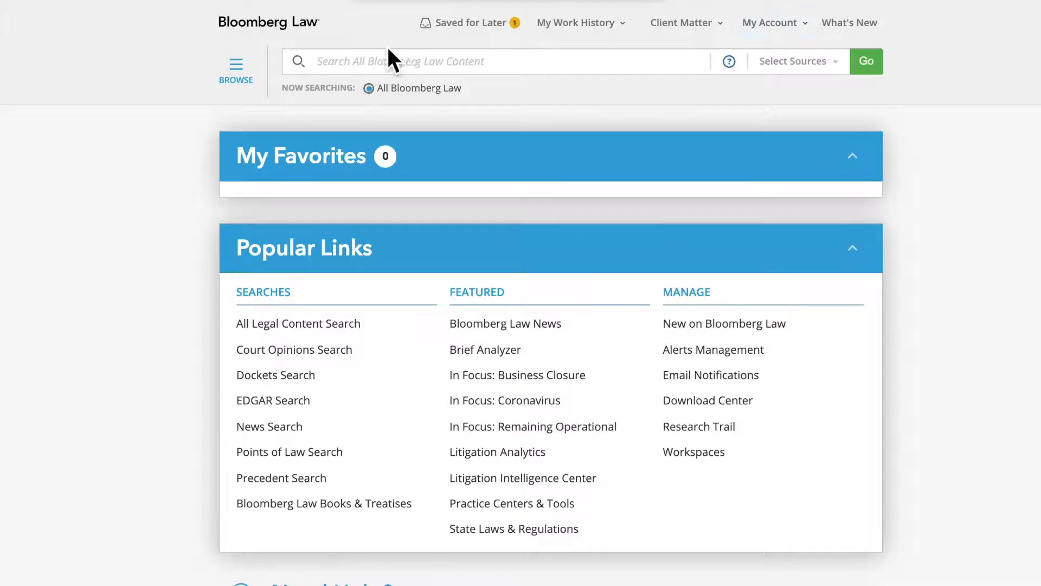
{"action": "left_click", "coordinate": [235, 64]}
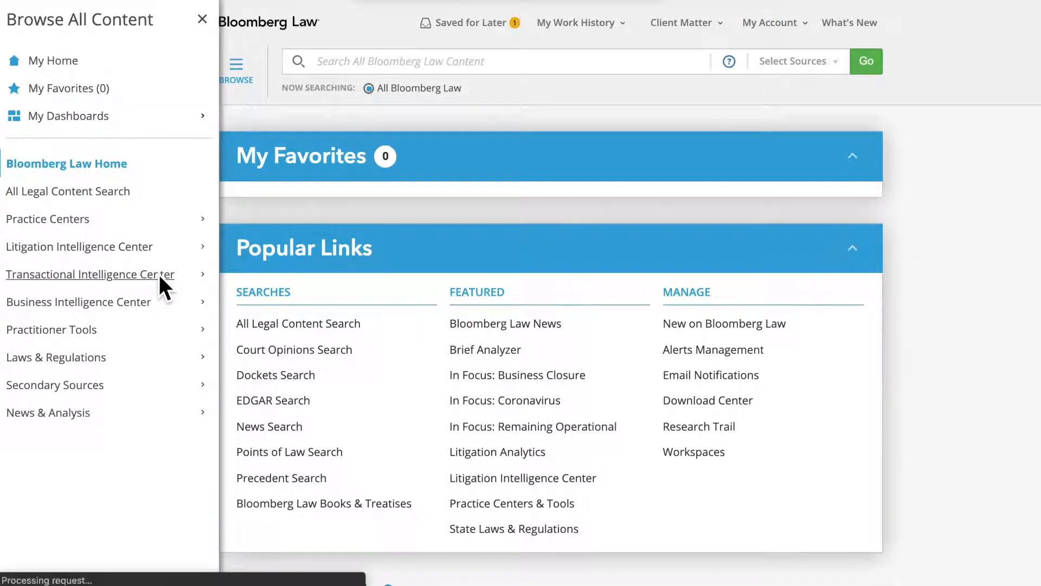
{"action": "left_click", "coordinate": [89, 275]}
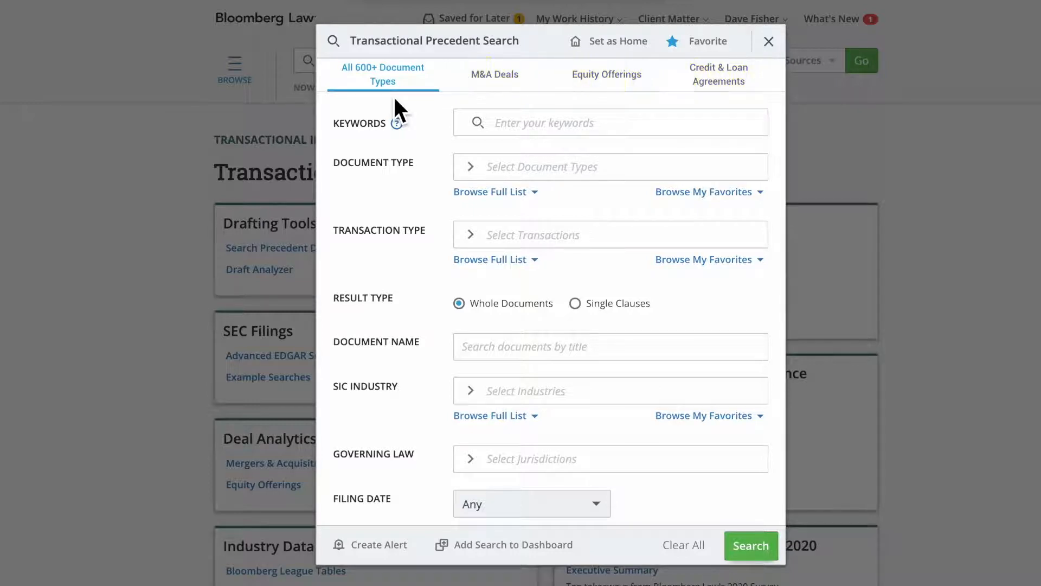
{"action": "mouse_move", "coordinate": [435, 150]}
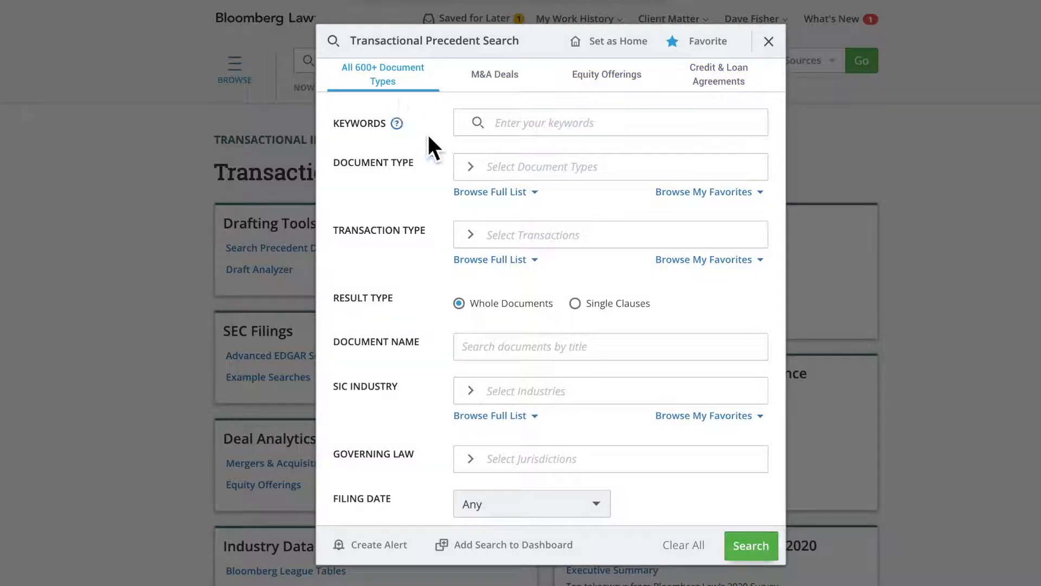
{"action": "mouse_move", "coordinate": [439, 179]}
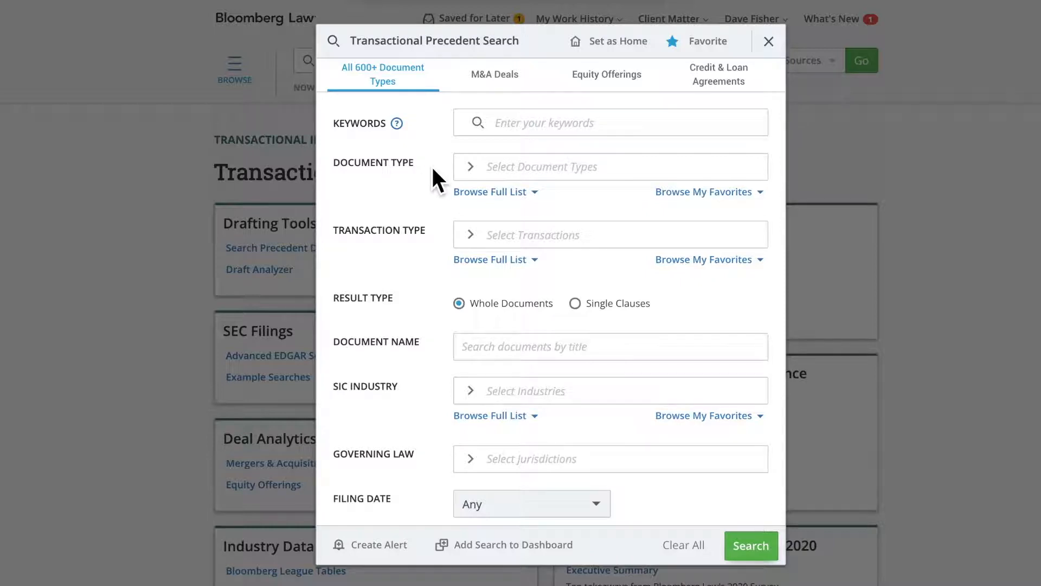
{"action": "mouse_move", "coordinate": [434, 324]}
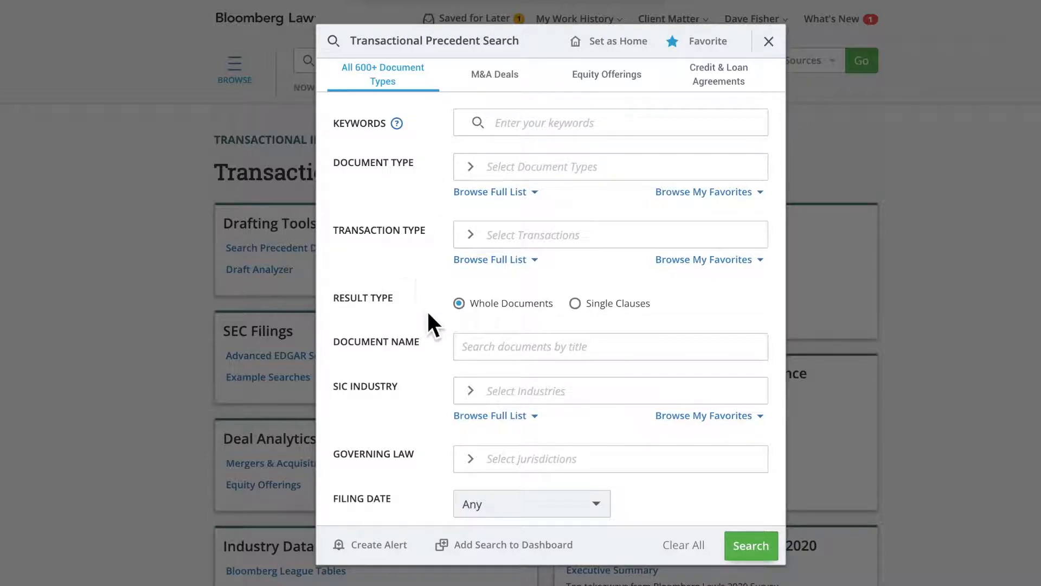
{"action": "mouse_move", "coordinate": [427, 391]}
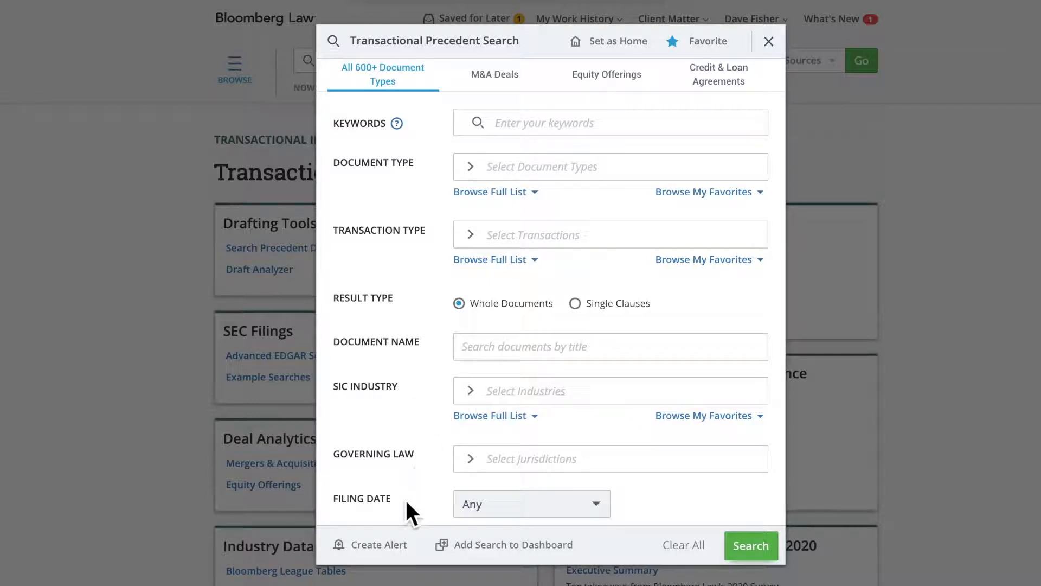
{"action": "scroll", "scroll_direction": "down", "scroll_amount": 3}
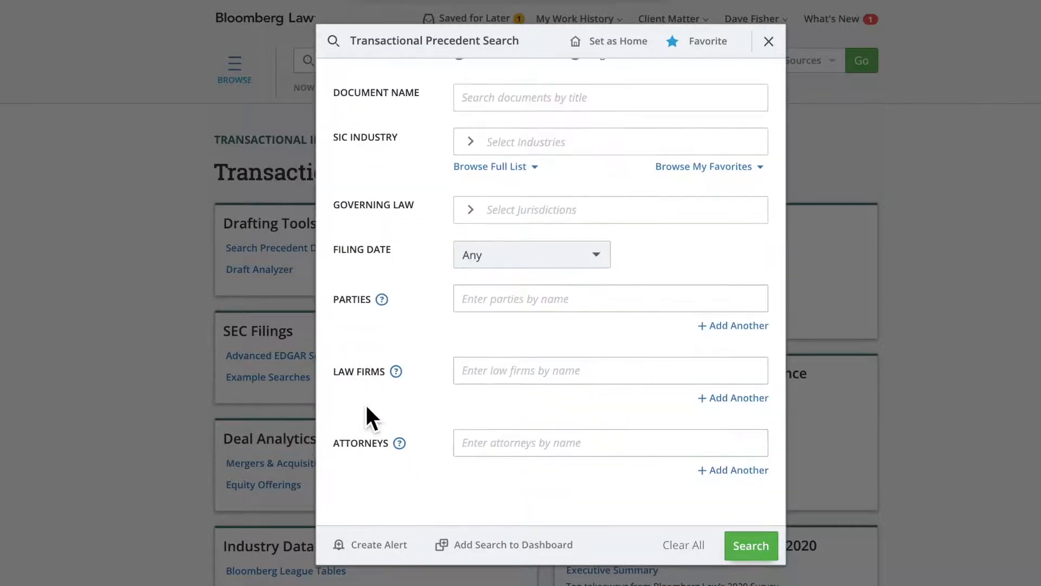
{"action": "mouse_move", "coordinate": [362, 481]}
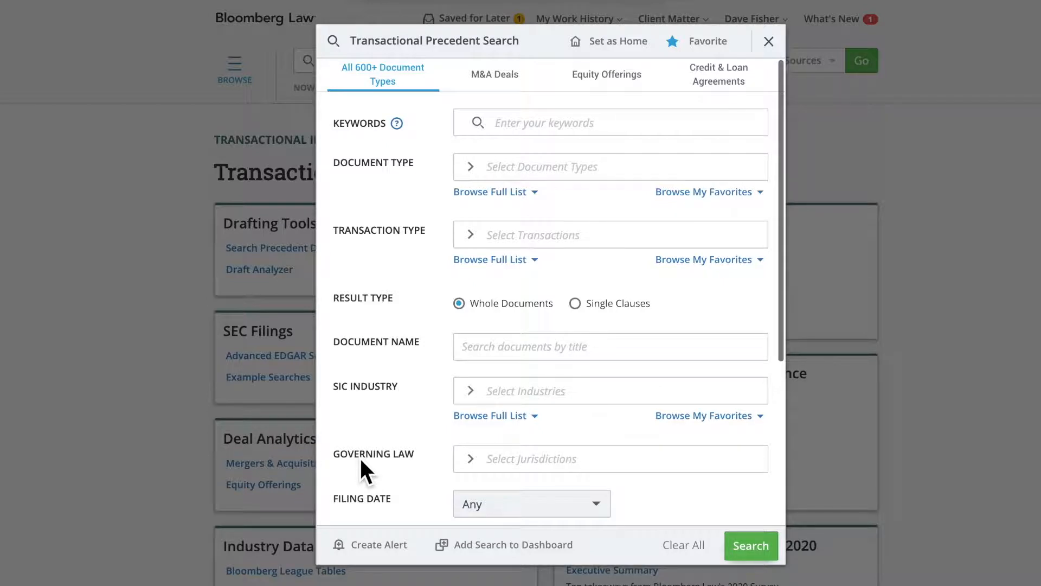
{"action": "mouse_move", "coordinate": [500, 89]}
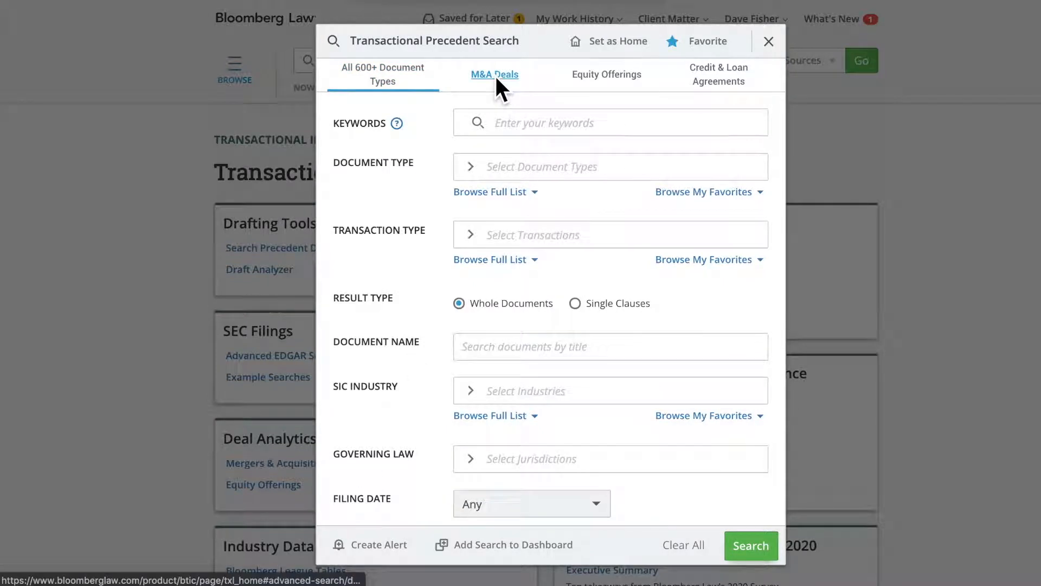
Preview the M&A Deals, Equity Offerings and Credit & Loan Agreements document type categories.
{"action": "left_click", "coordinate": [495, 74]}
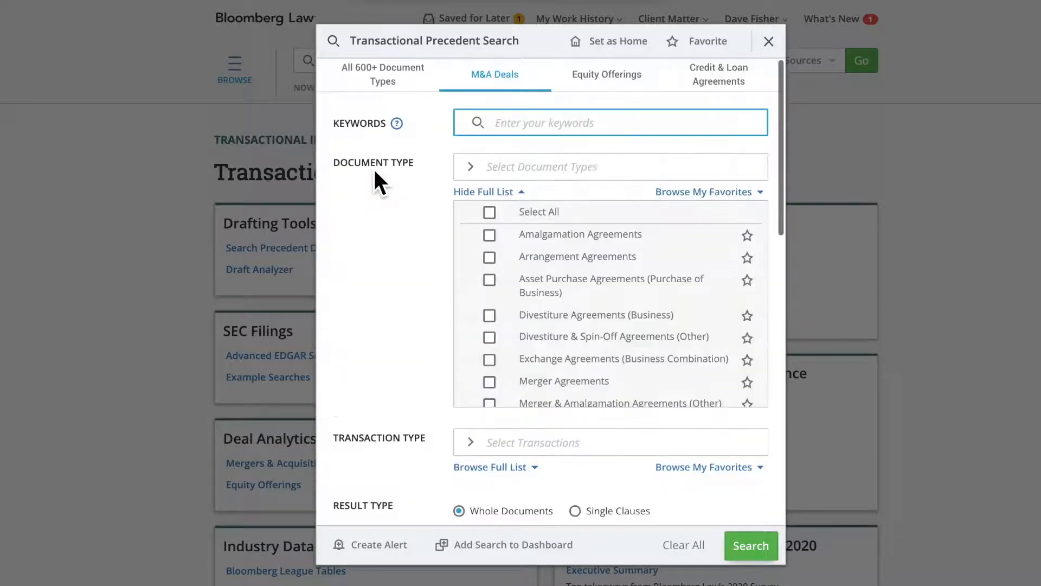
{"action": "left_click", "coordinate": [608, 74]}
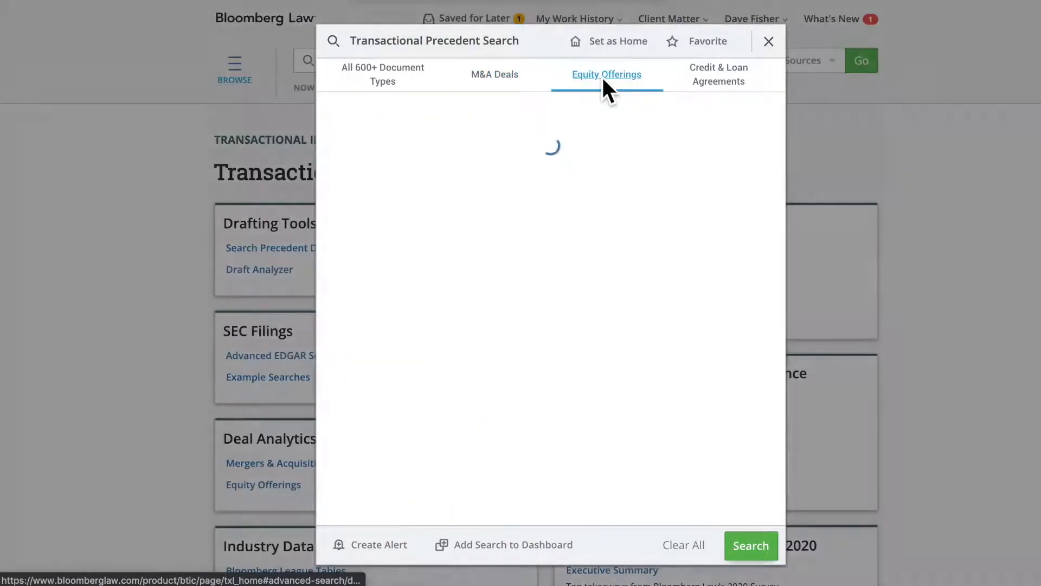
{"action": "left_click", "coordinate": [607, 74]}
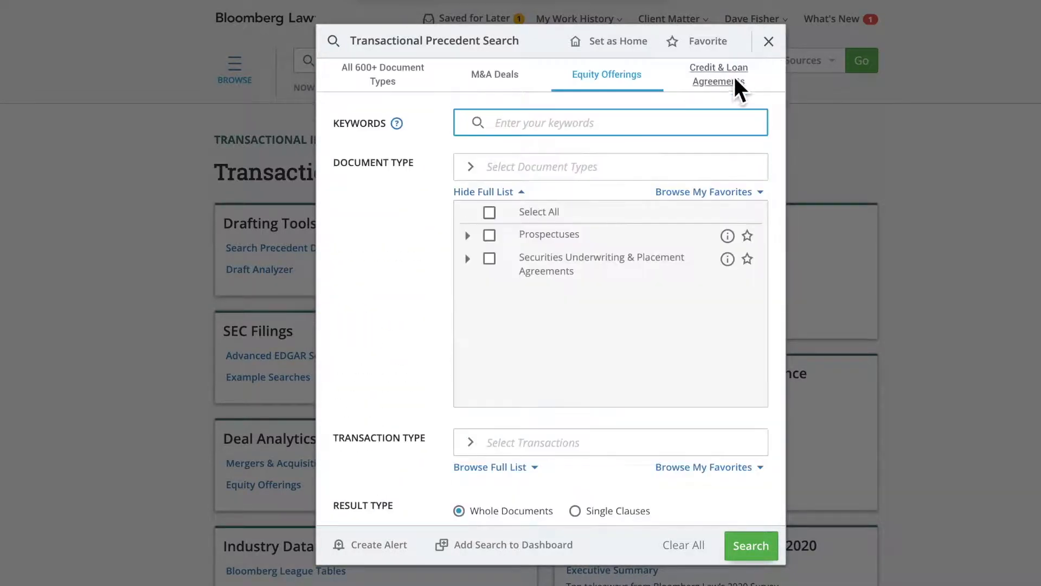
{"action": "left_click", "coordinate": [718, 74]}
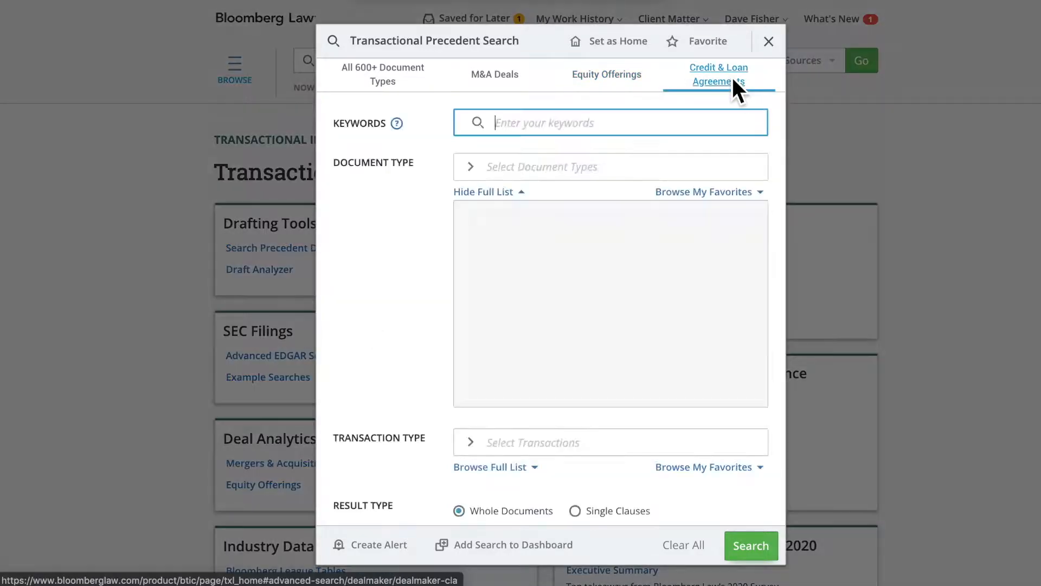
{"action": "scroll", "scroll_direction": "down", "scroll_amount": 3}
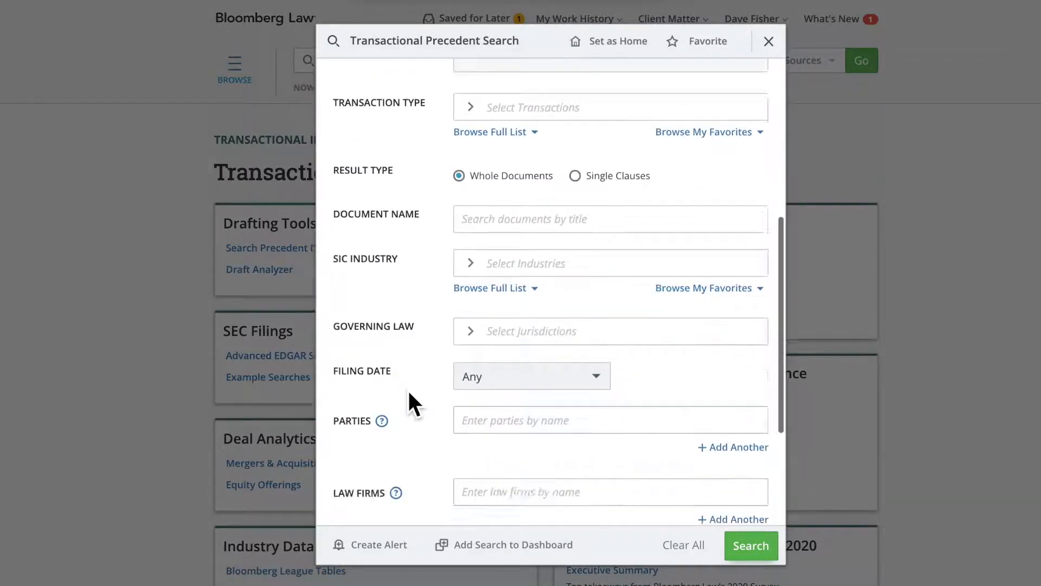
{"action": "scroll", "scroll_direction": "down", "scroll_amount": 3}
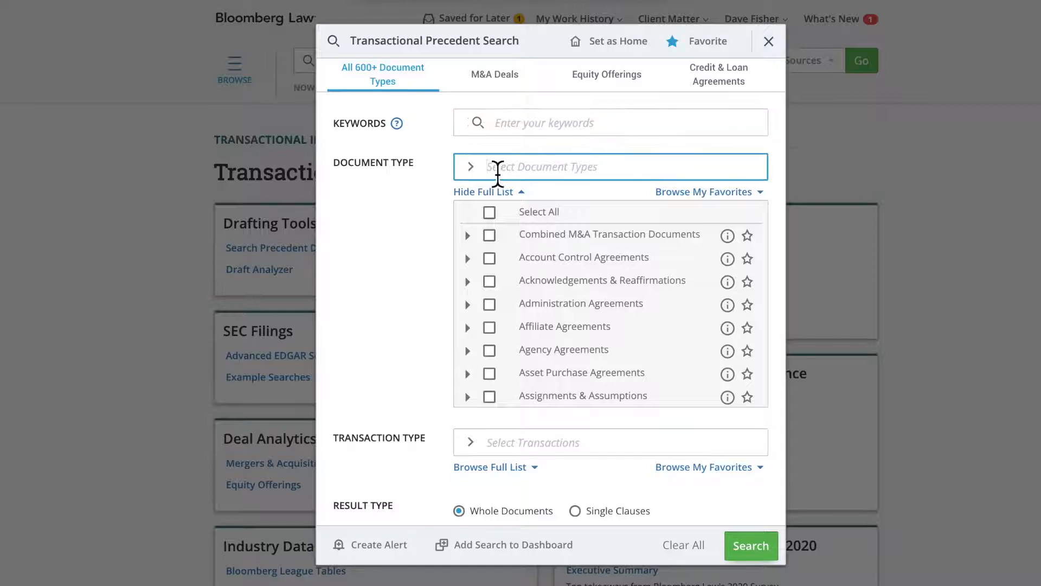
Add Merger Agreements as the document type and Manufacturing as the industry.
{"action": "type", "text": "MERGER AGREEMENTS"}
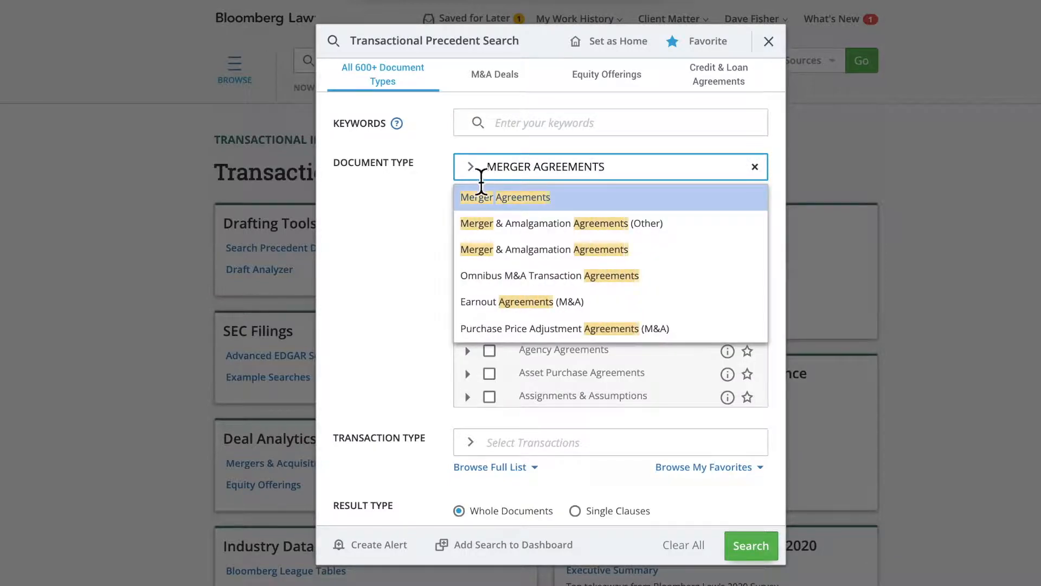
{"action": "left_click", "coordinate": [505, 196]}
{"action": "type", "text": "MANUFACTURING"}
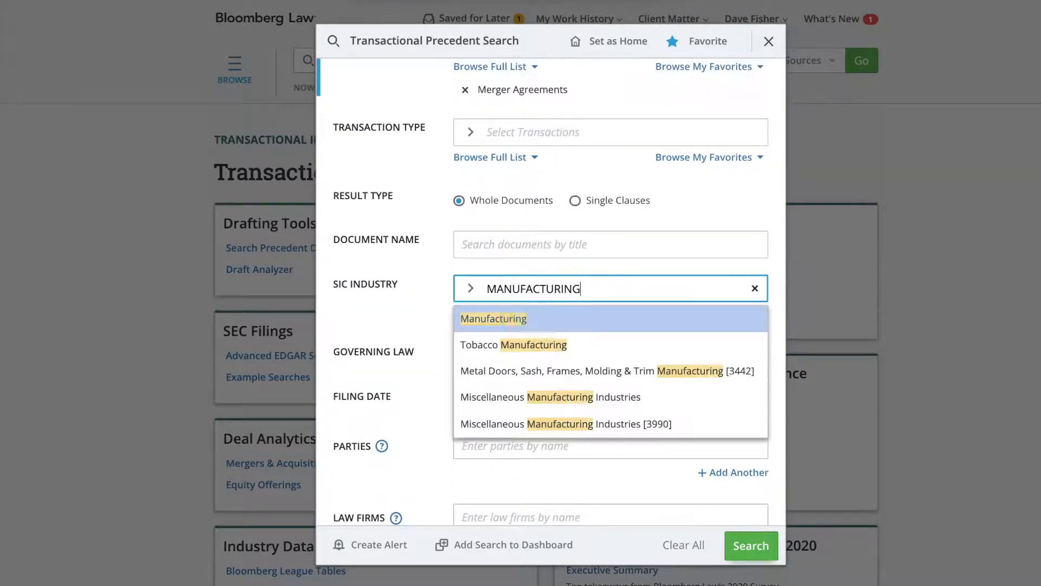
{"action": "left_click", "coordinate": [493, 318]}
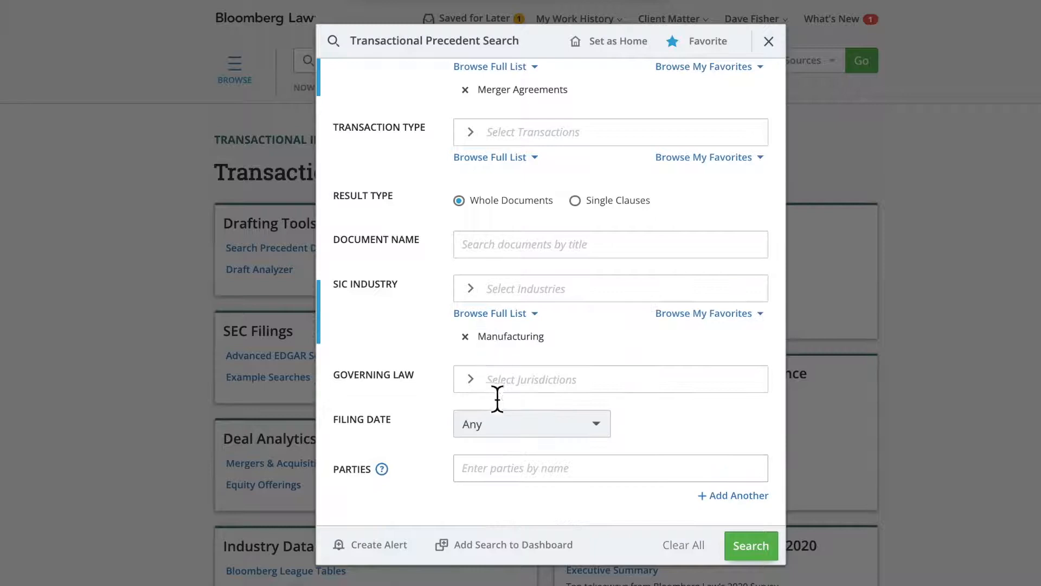
Limit filing date to the last 12 months and run the precedent search.
{"action": "left_click", "coordinate": [531, 423]}
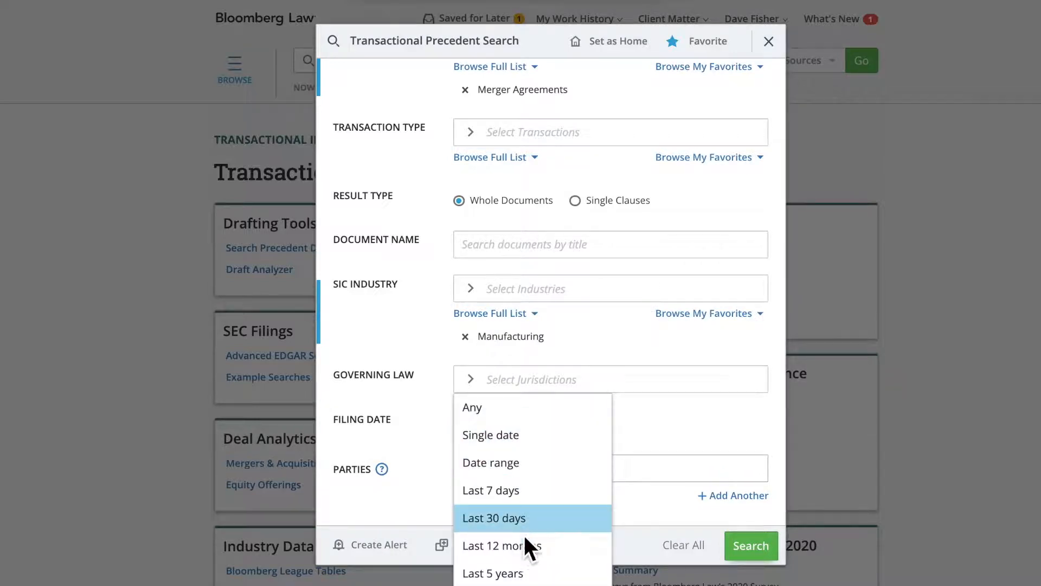
{"action": "left_click", "coordinate": [499, 546]}
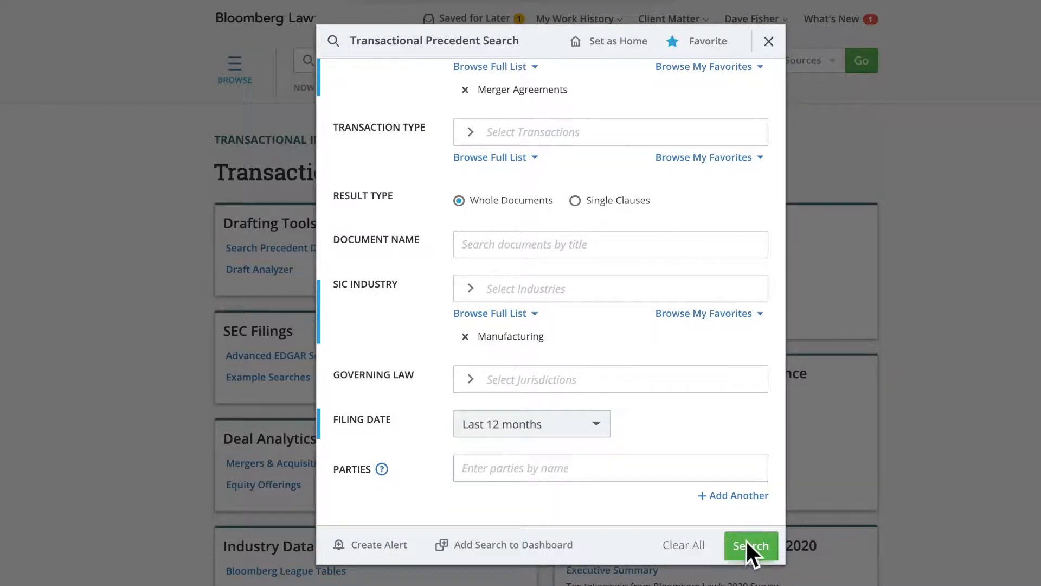
{"action": "left_click", "coordinate": [751, 546]}
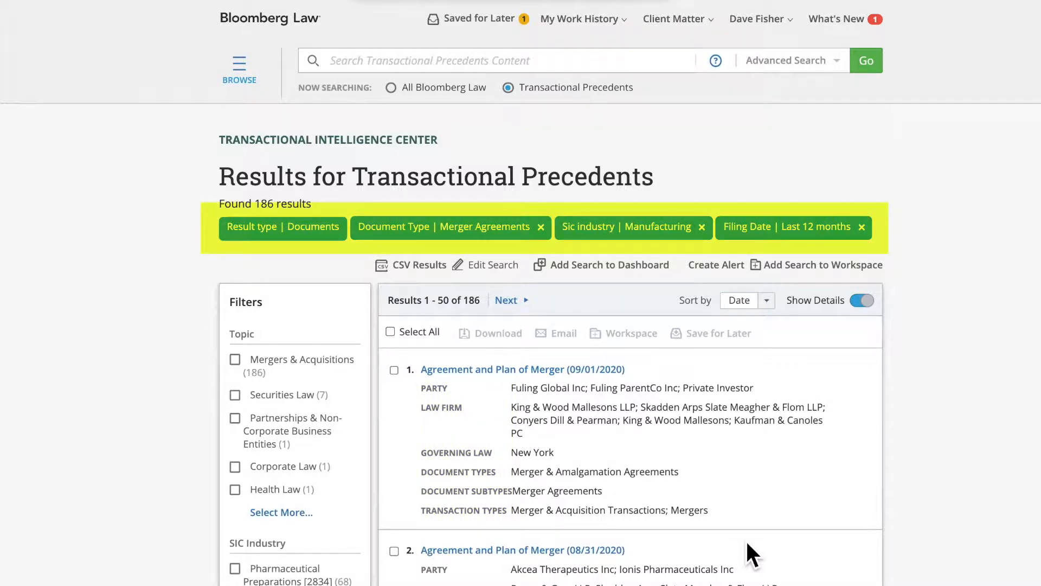
{"action": "scroll", "scroll_direction": "down", "scroll_amount": 3}
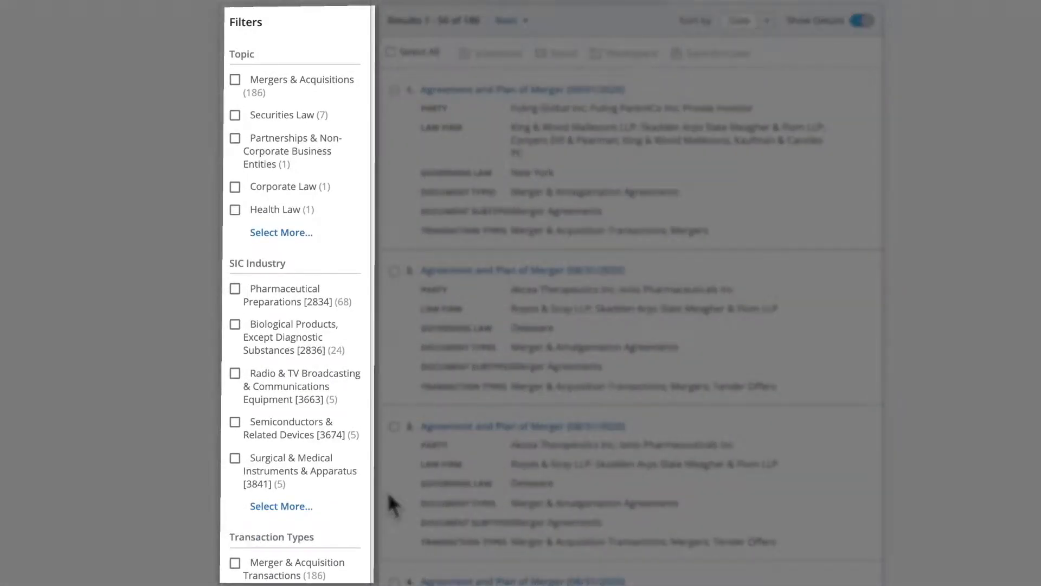
{"action": "scroll", "scroll_direction": "down", "scroll_amount": 3}
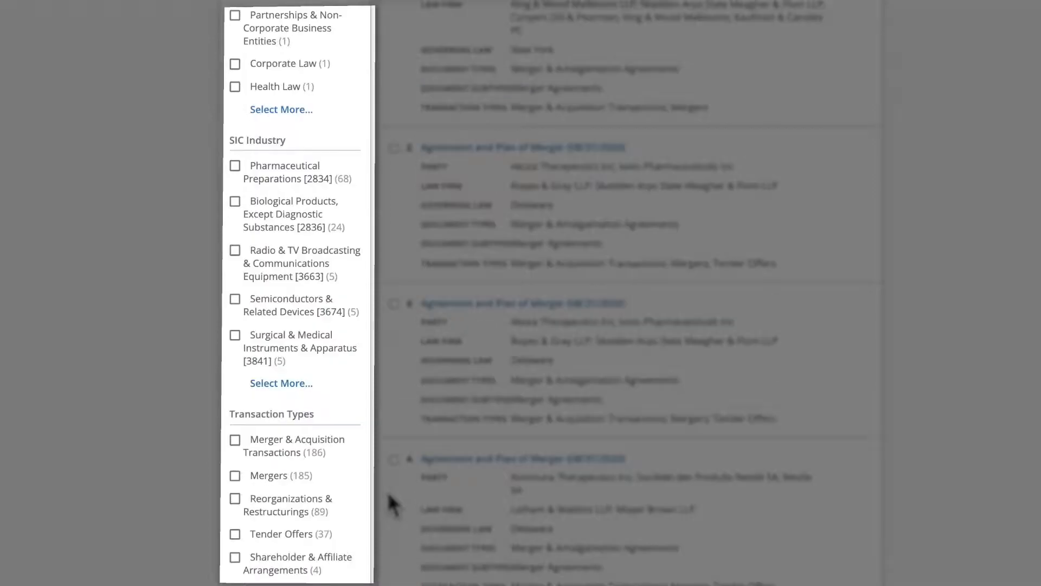
{"action": "scroll", "scroll_direction": "down", "scroll_amount": 3}
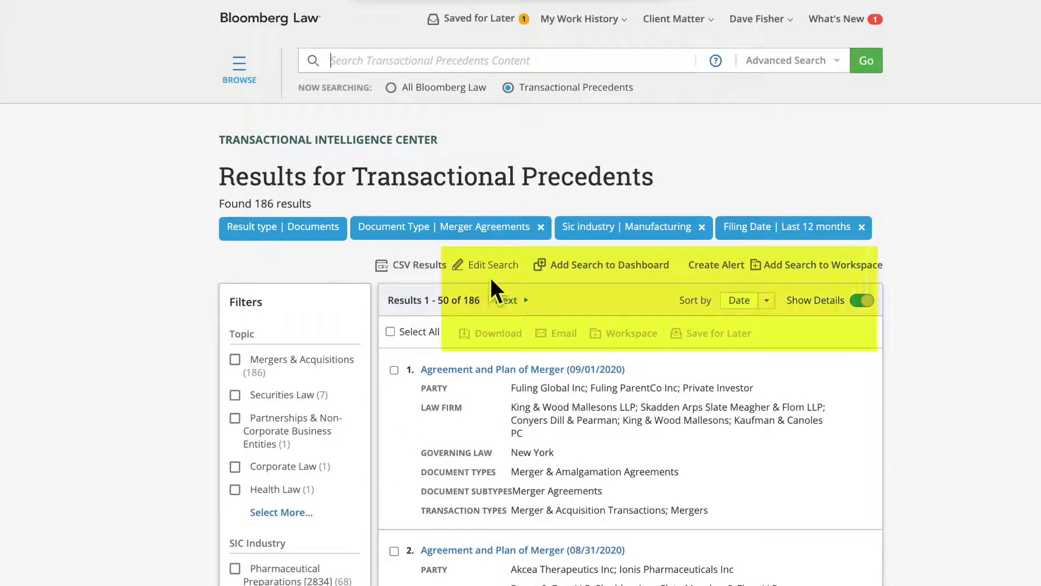
{"action": "mouse_move", "coordinate": [579, 362]}
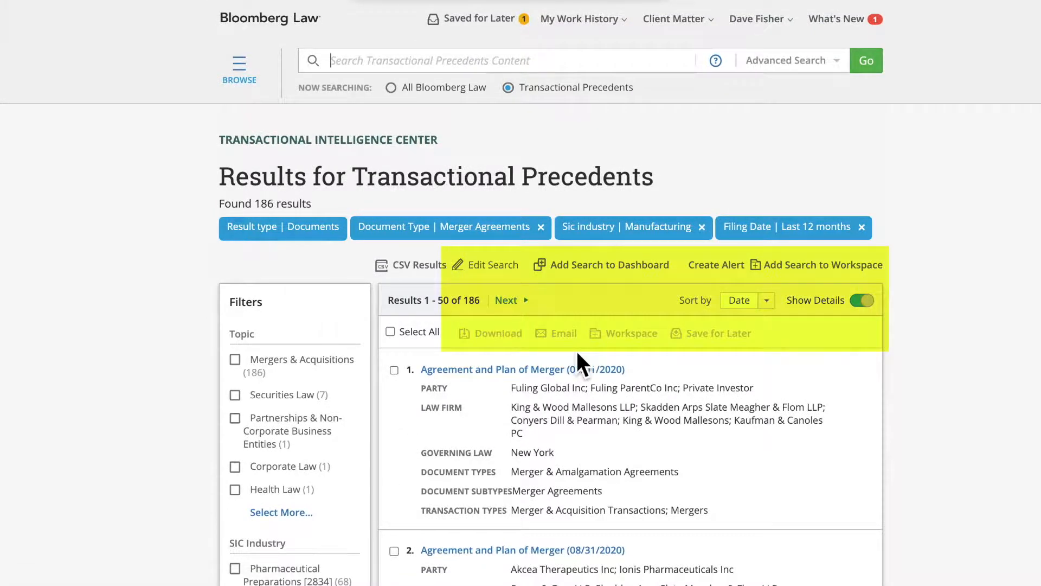
{"action": "mouse_move", "coordinate": [642, 297]}
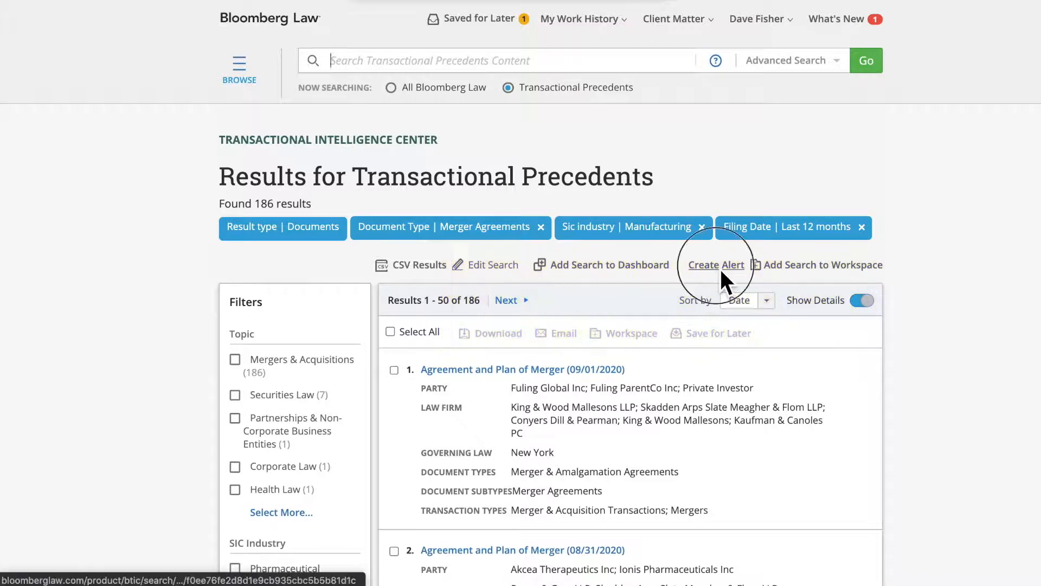
{"action": "left_click", "coordinate": [716, 265]}
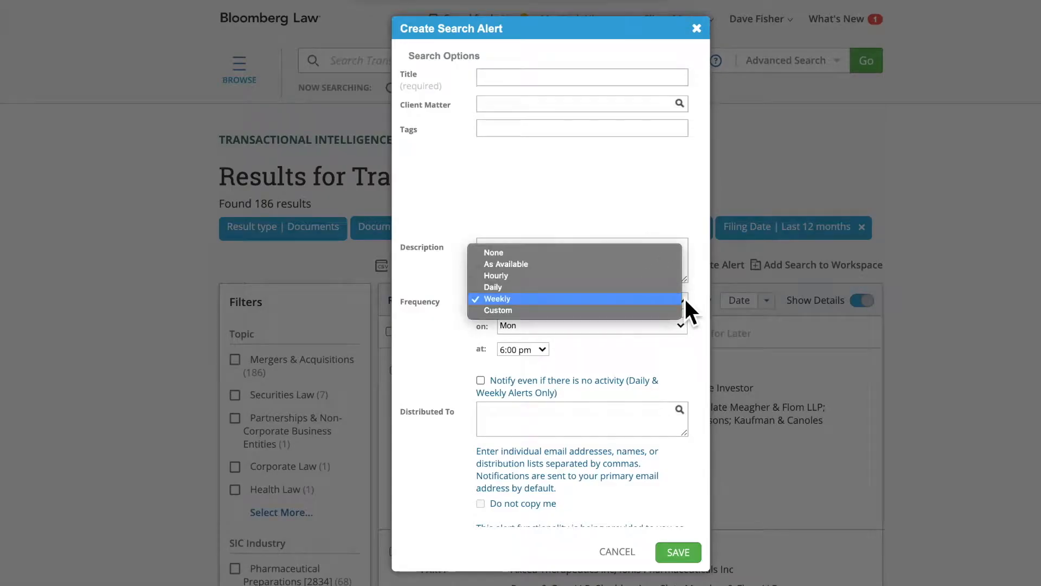
{"action": "left_click", "coordinate": [497, 300]}
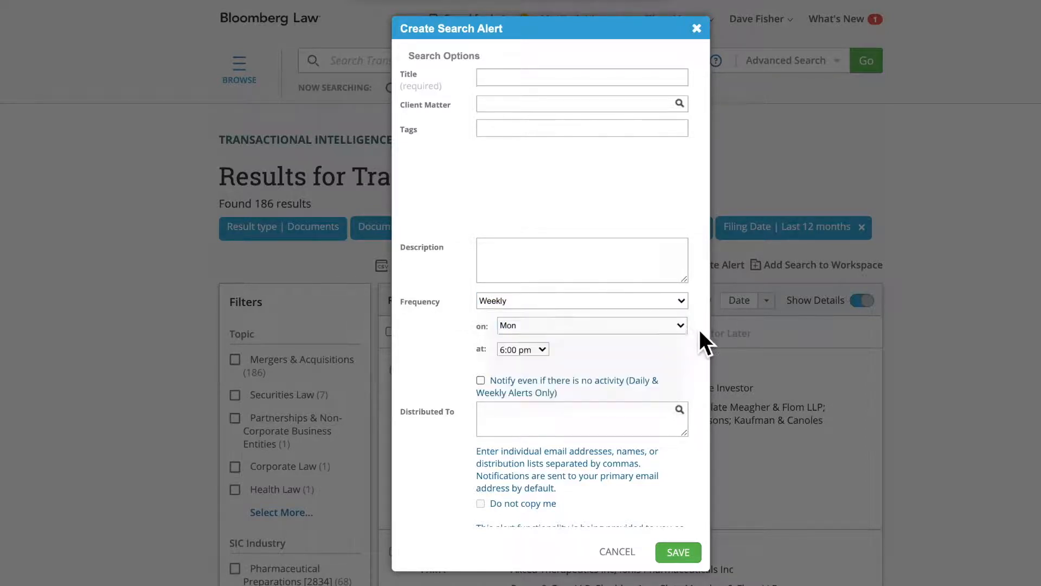
{"action": "left_click", "coordinate": [519, 350]}
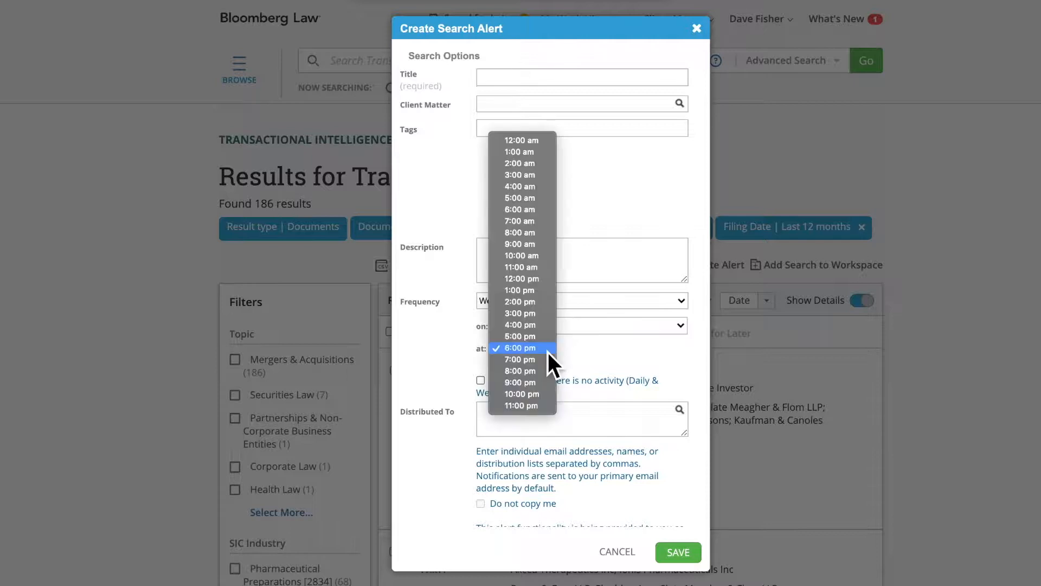
{"action": "left_click", "coordinate": [519, 347]}
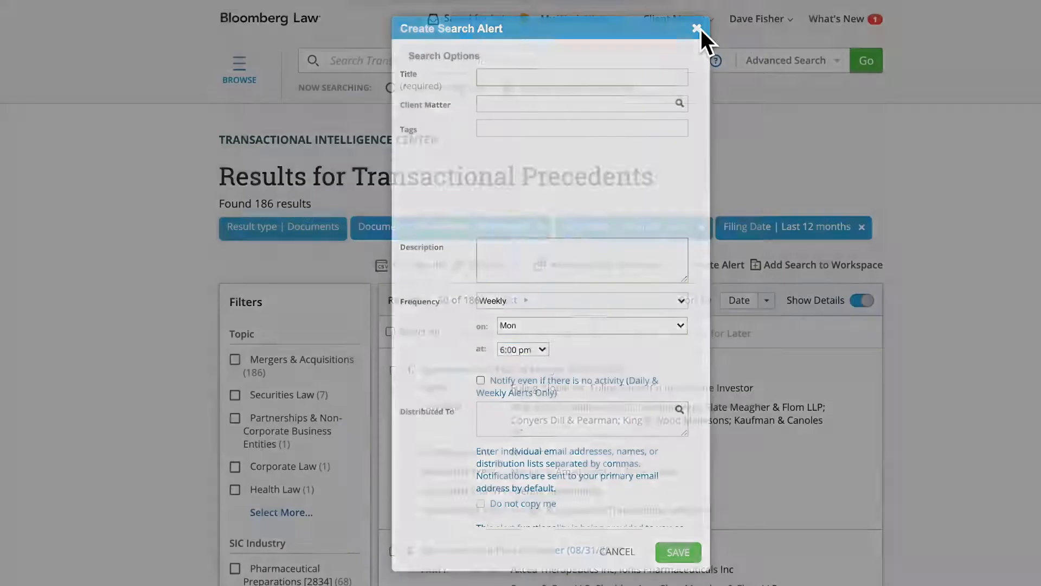
{"action": "left_click", "coordinate": [696, 27]}
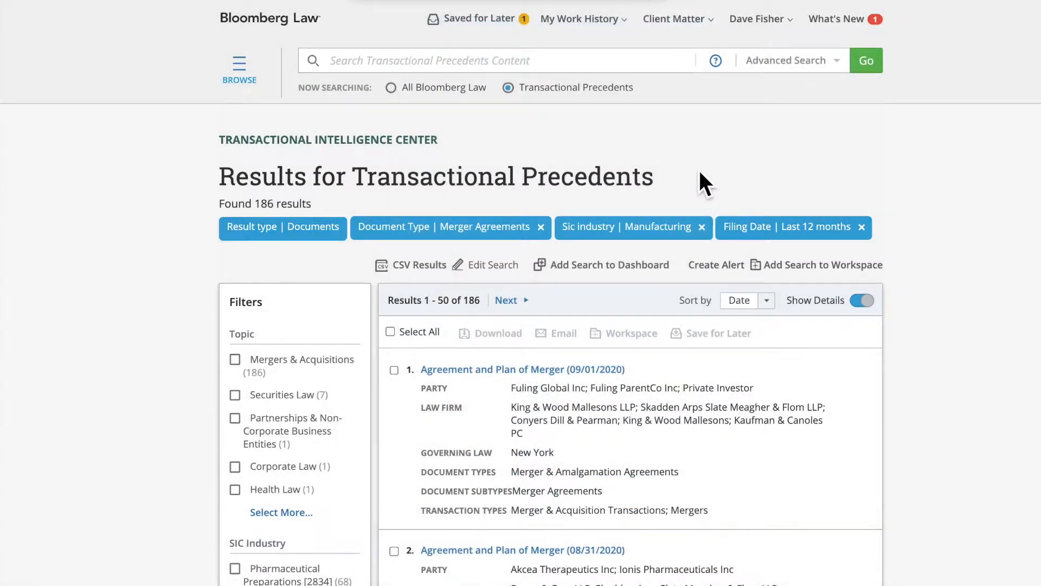
{"action": "scroll", "scroll_direction": "down", "scroll_amount": 3}
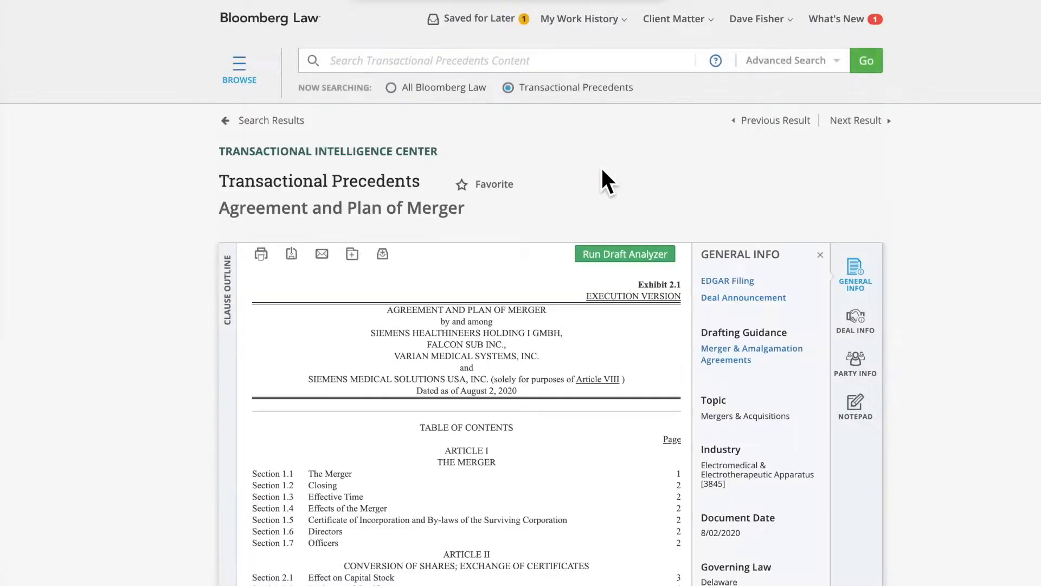
Scroll the results to the Siemens Healthineers–Varian Agreement and Plan of Merger.
{"action": "scroll", "scroll_direction": "down", "scroll_amount": 3}
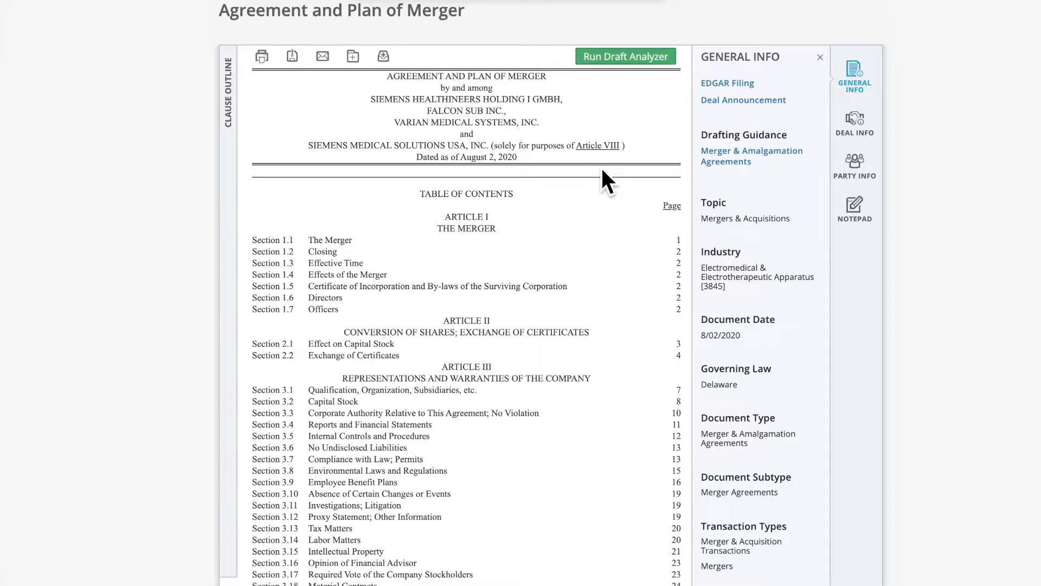
{"action": "mouse_move", "coordinate": [875, 141]}
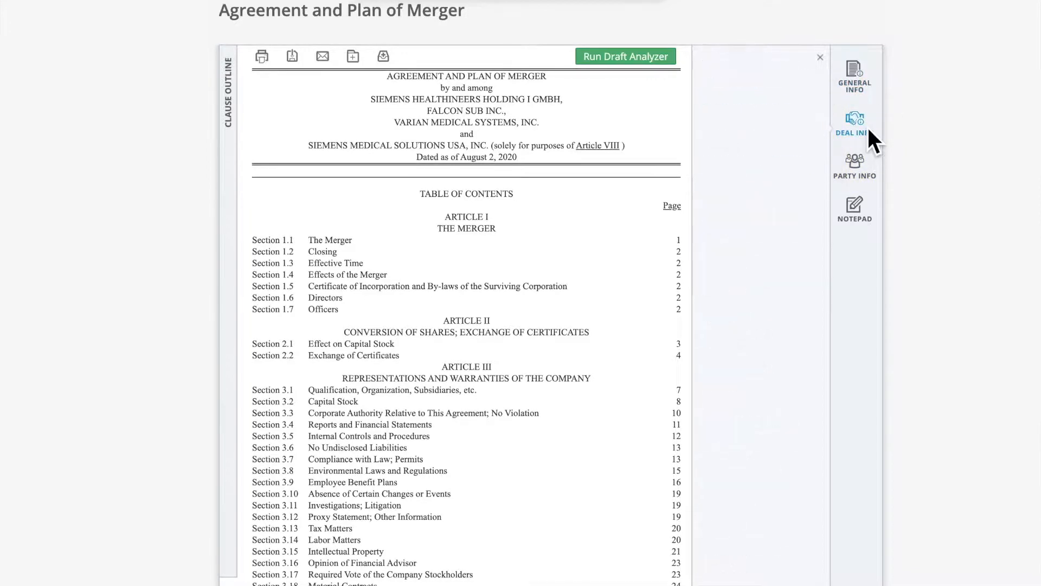
View the Deal Info and then the Party Info panels for the Siemens–Varian agreement.
{"action": "left_click", "coordinate": [855, 121]}
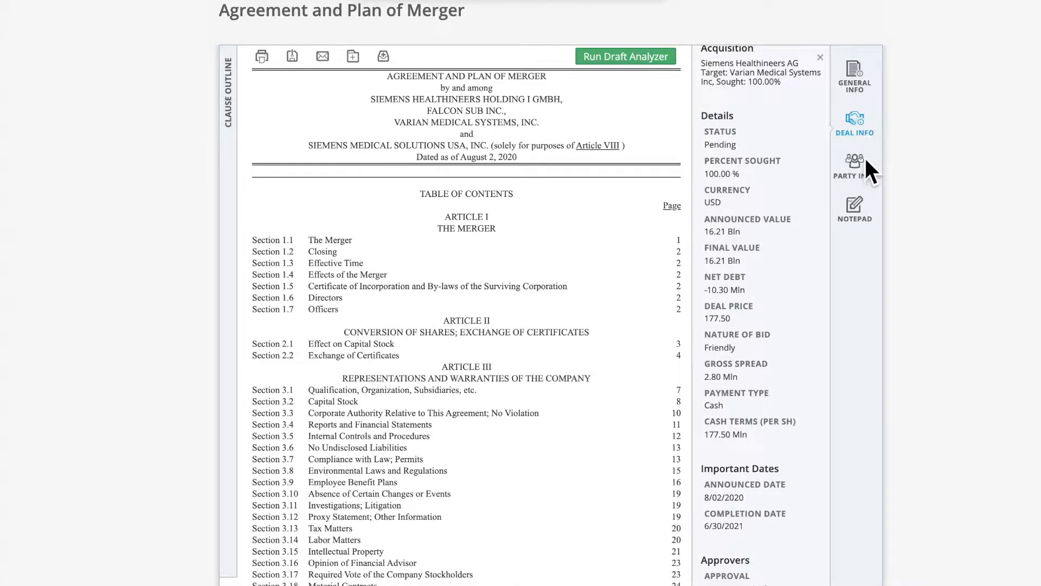
{"action": "left_click", "coordinate": [855, 162]}
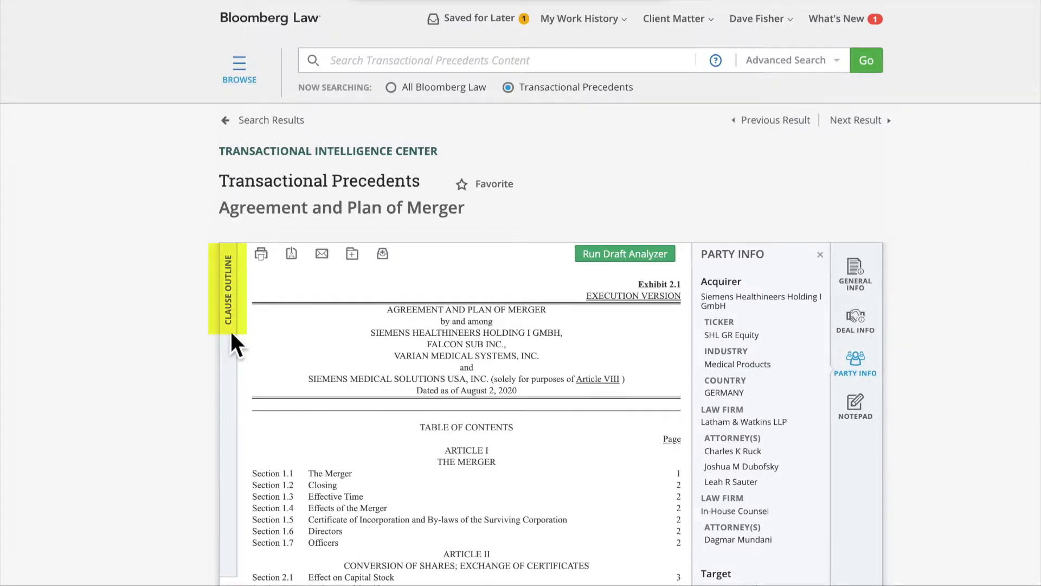
Show the agreement's clause outline listing its merger, exchange and representations sections.
{"action": "left_click", "coordinate": [227, 293]}
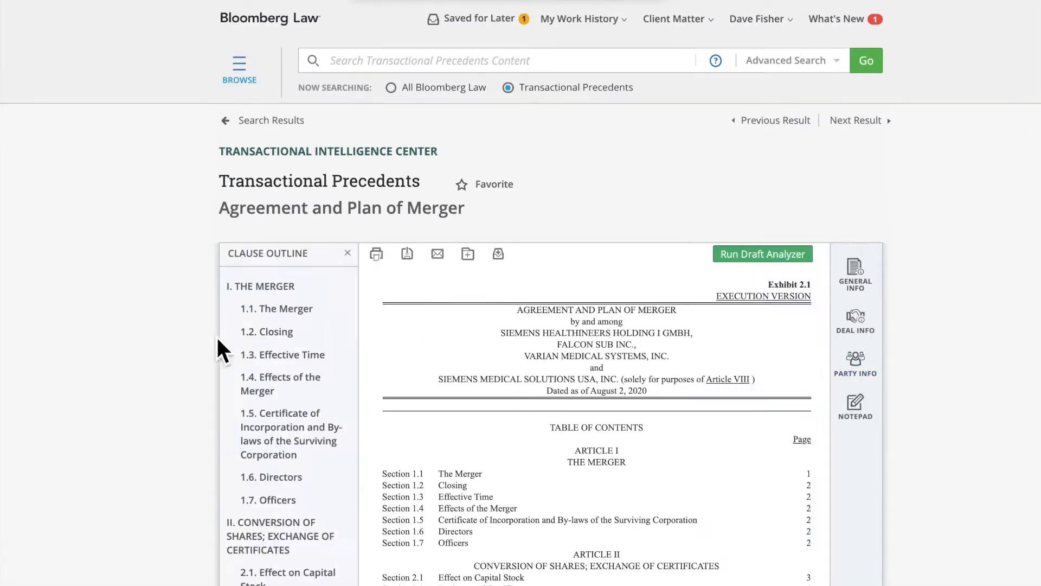
{"action": "mouse_move", "coordinate": [189, 400]}
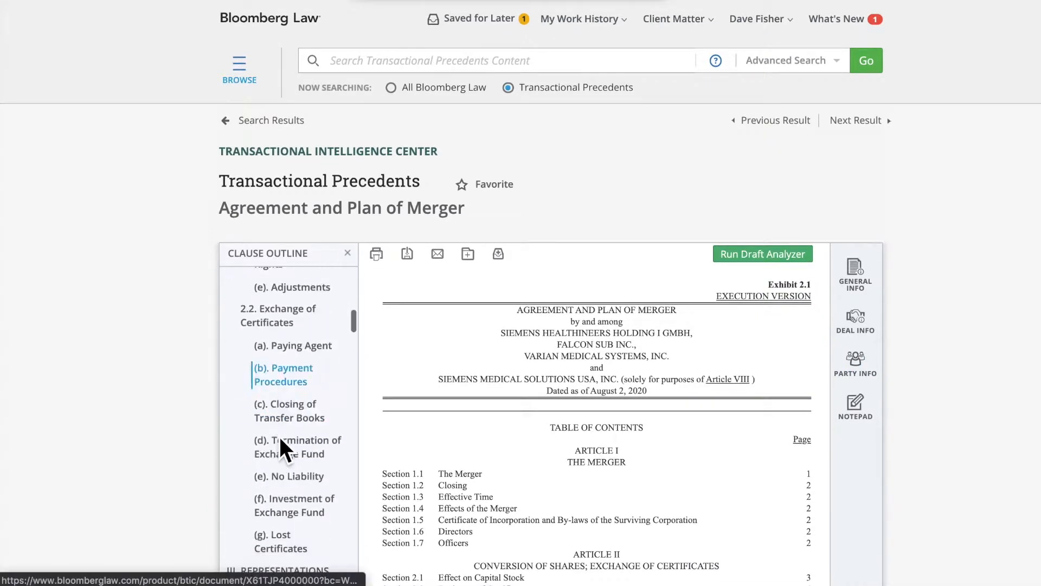
{"action": "scroll", "scroll_direction": "down", "scroll_amount": 3}
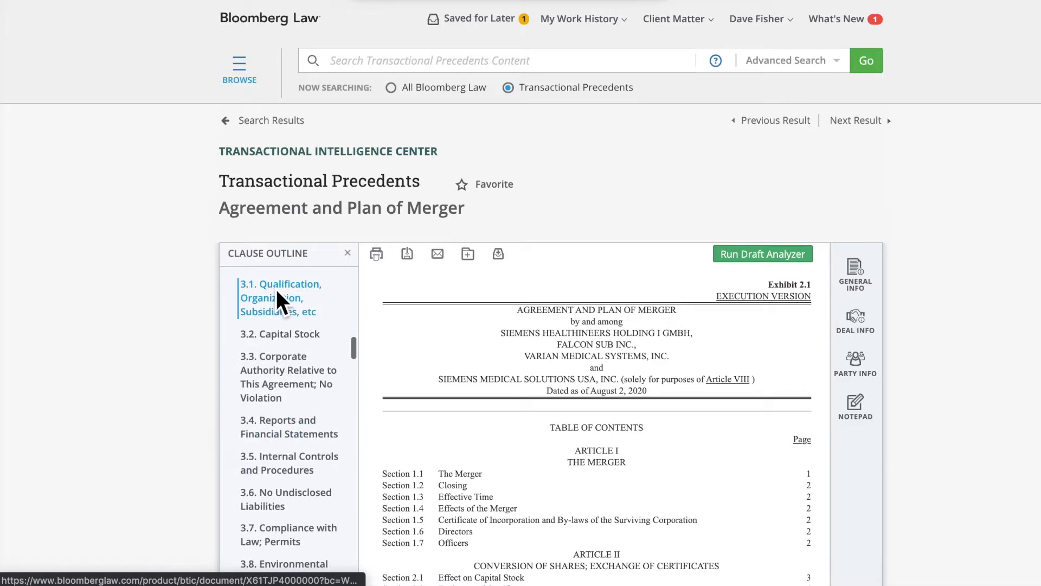